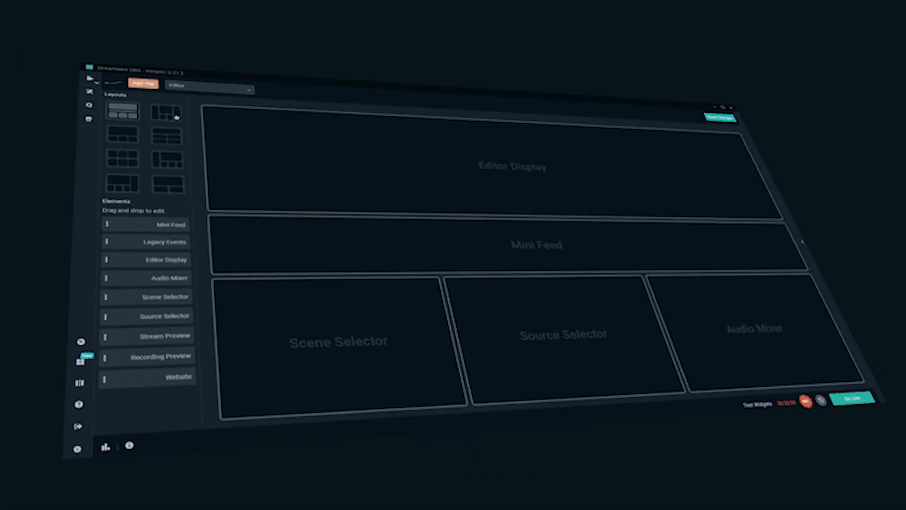
Bring up the Layout Editor from the left sidebar to view the current five-panel layout
left_click(144, 83)
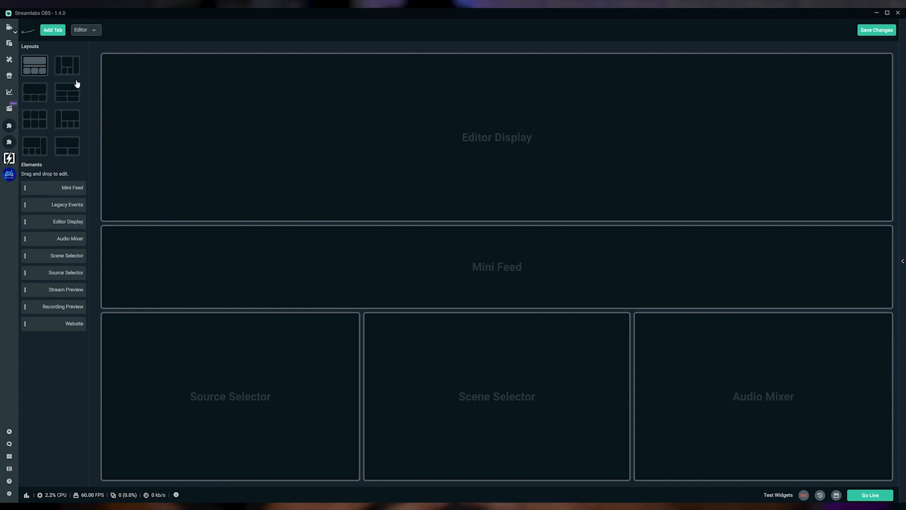
Pick a layout with a larger editor display, then enable Studio Mode for side-by-side Edit and Live previews
left_click(33, 92)
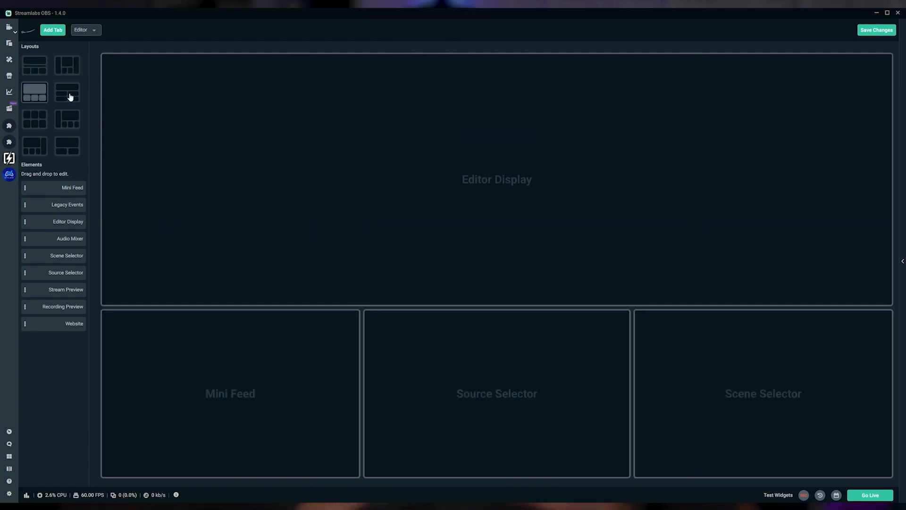
left_click(67, 119)
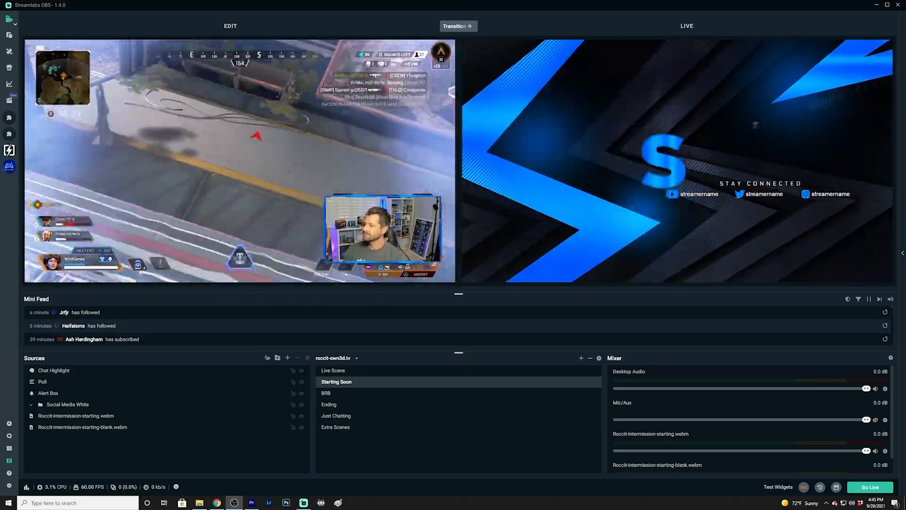
Transition the edited scene to live output and make the Extra Scenes scene active
left_click(458, 26)
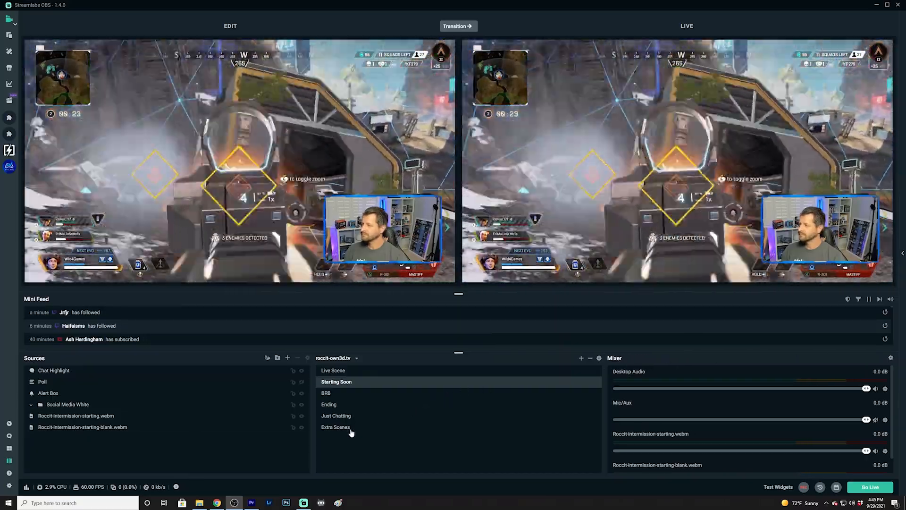
left_click(335, 426)
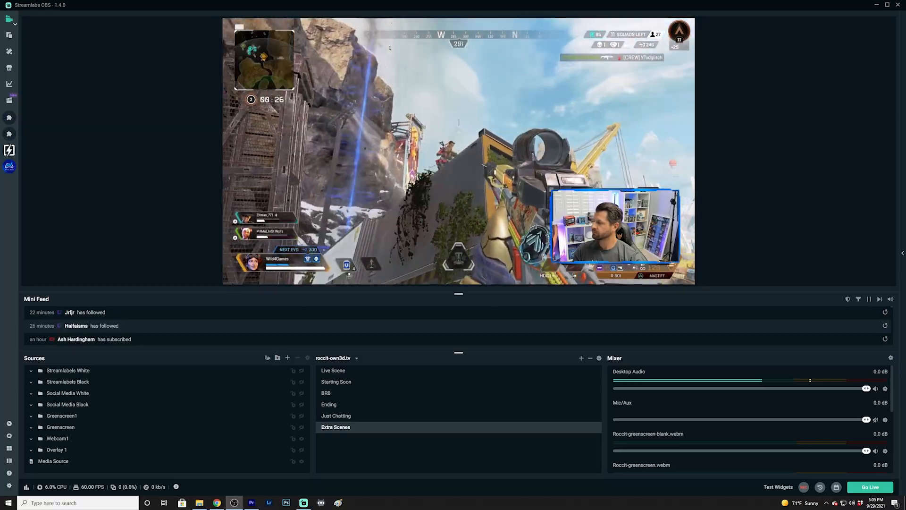
Activate the Starting Soon scene and nudge a selected source over its background
left_click(57, 438)
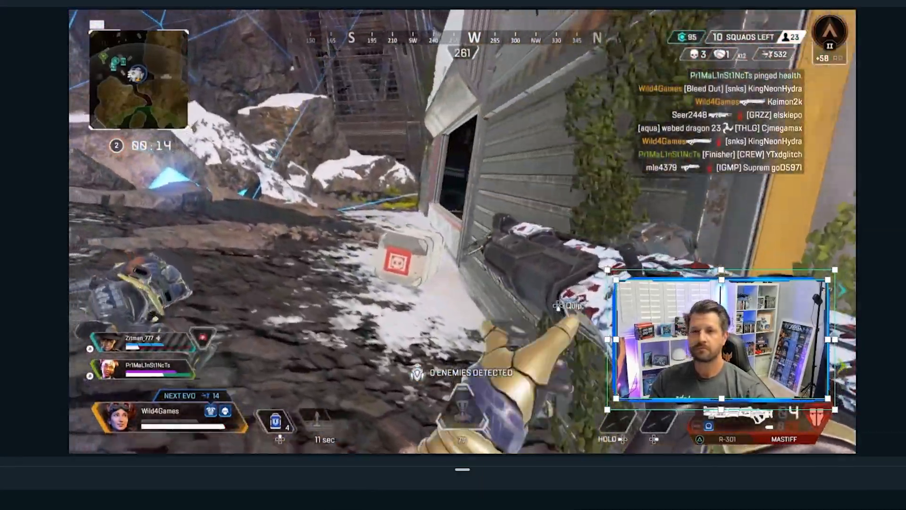
left_click(298, 504)
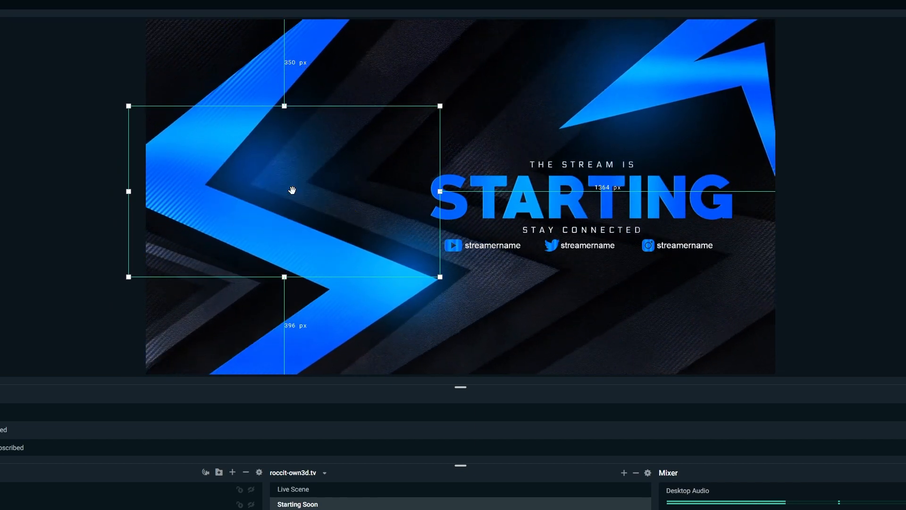
left_click(313, 489)
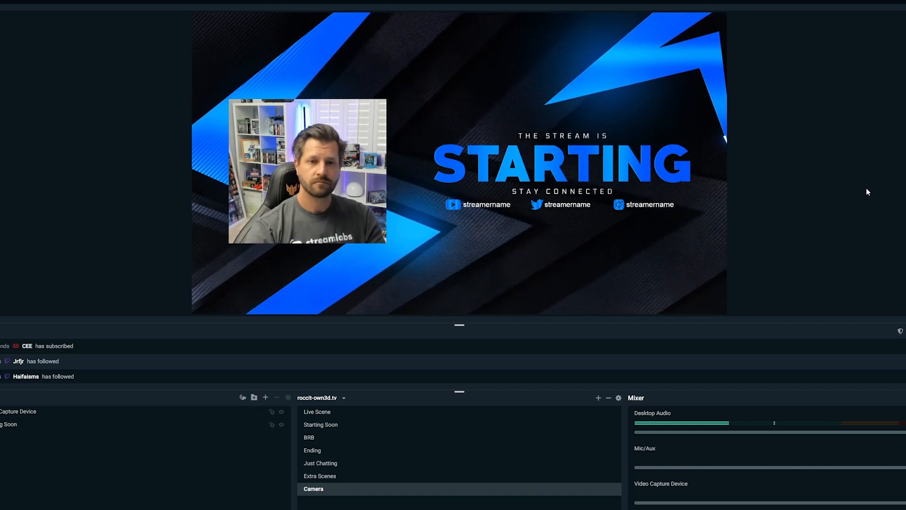
mouse_move(317, 200)
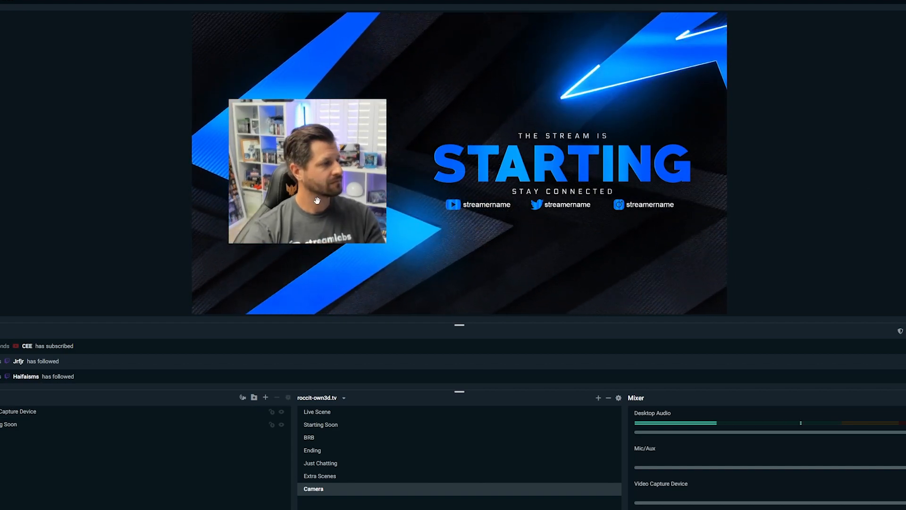